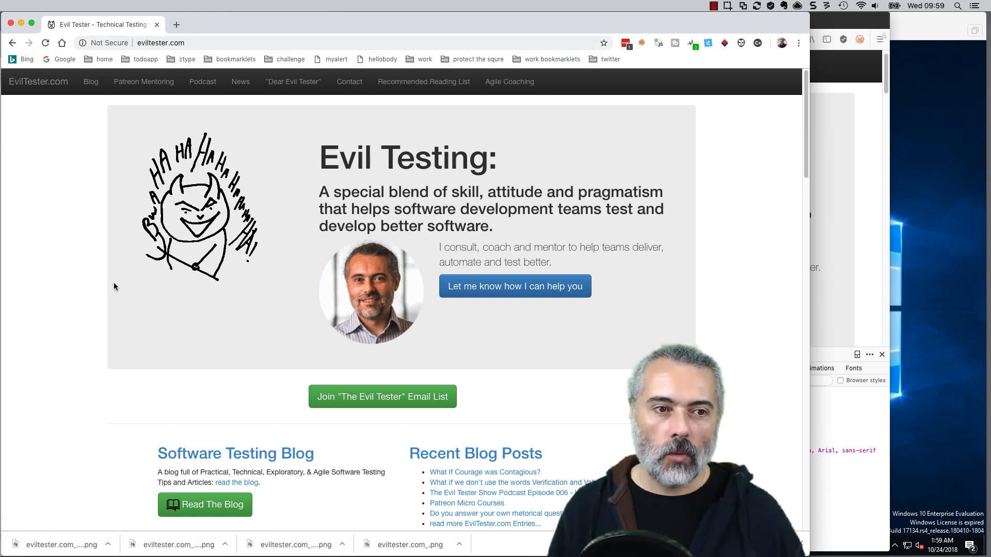
Step: Inspect eviltester.com and show its 31 requests in the Network panel
right_click(114, 287)
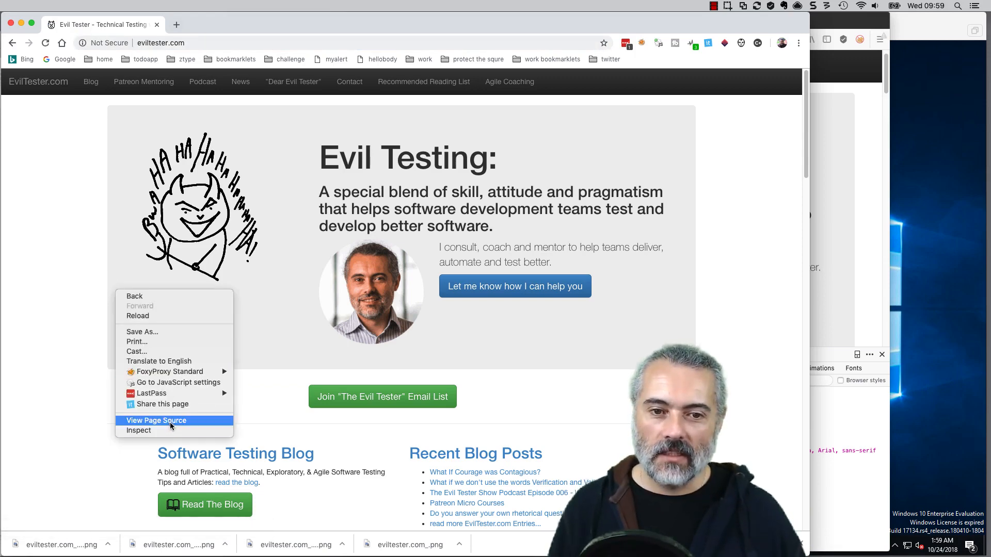
click(138, 431)
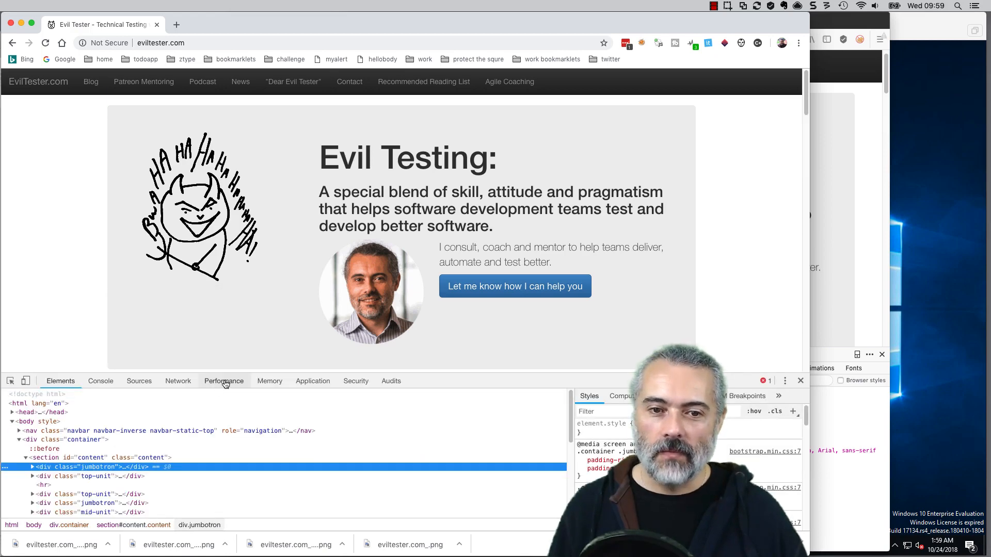
click(177, 381)
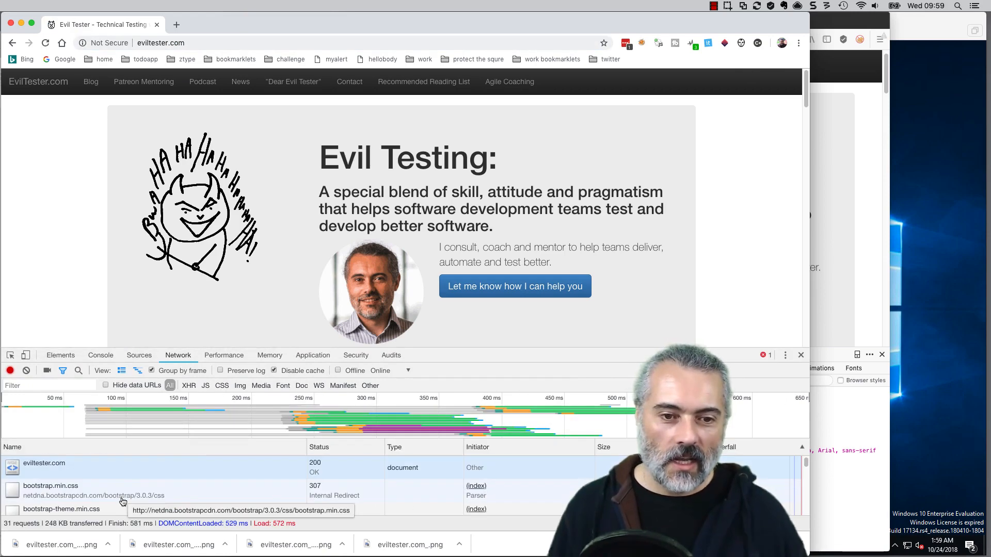
Step: Filter requests to the 2 CSS files and view bootstrap.min.css headers (200 OK)
click(49, 486)
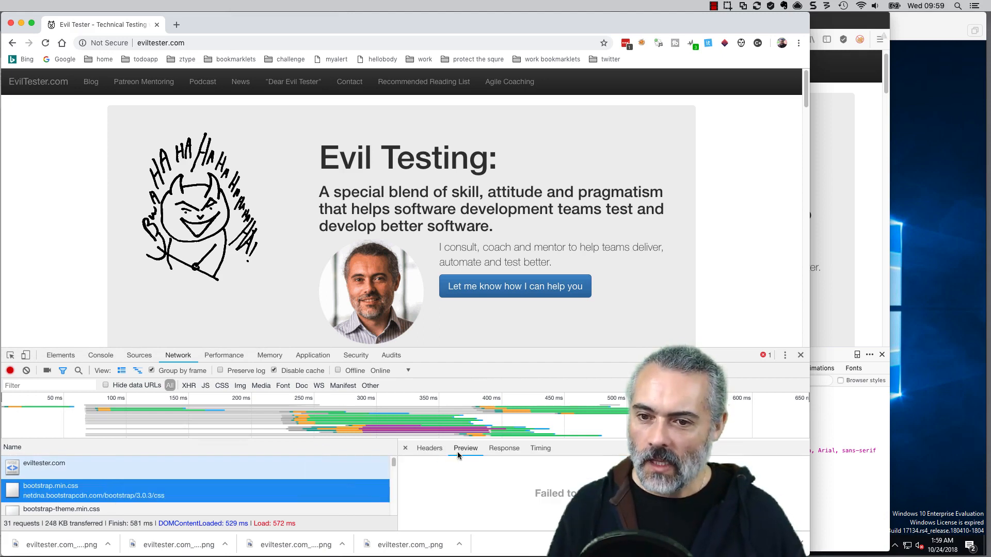
click(430, 448)
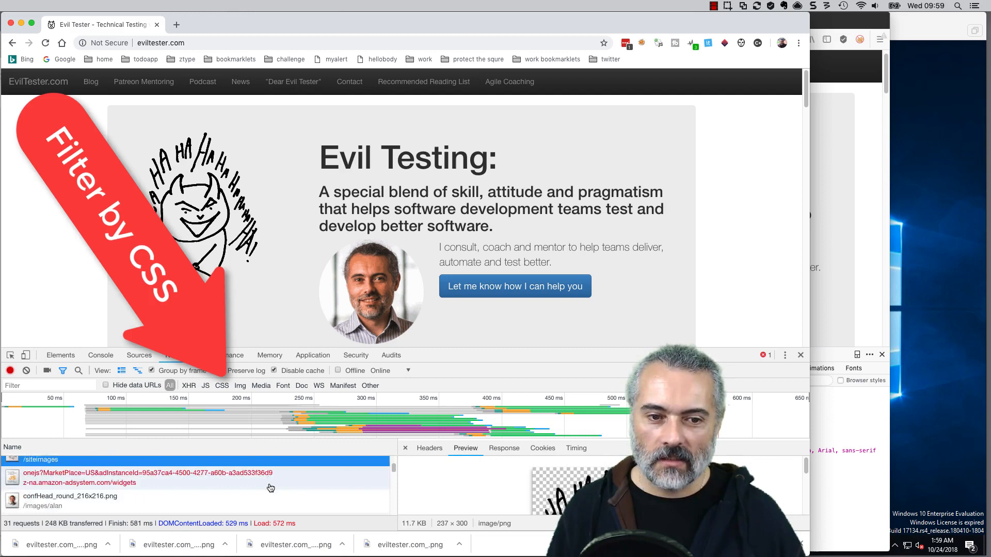
click(222, 385)
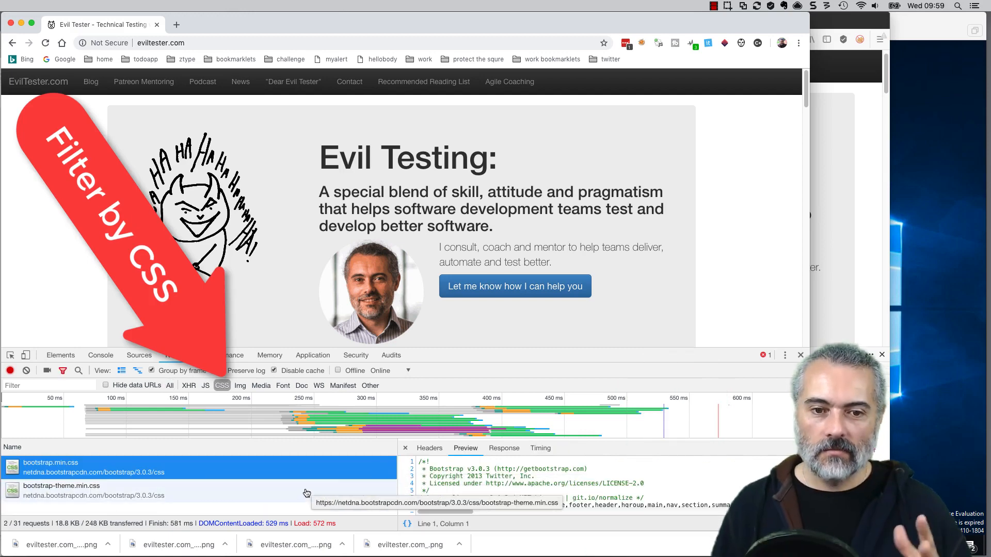
click(429, 448)
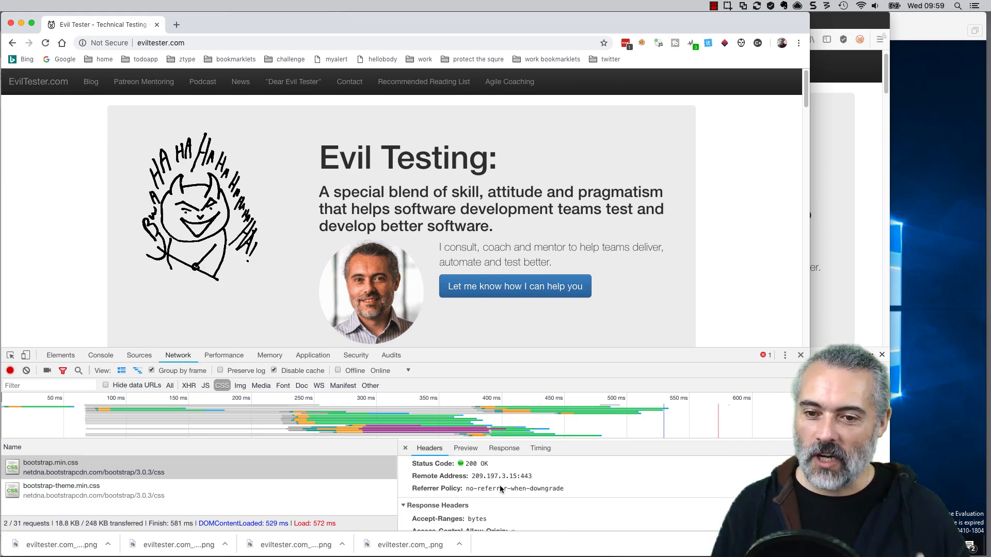
mouse_move(264, 468)
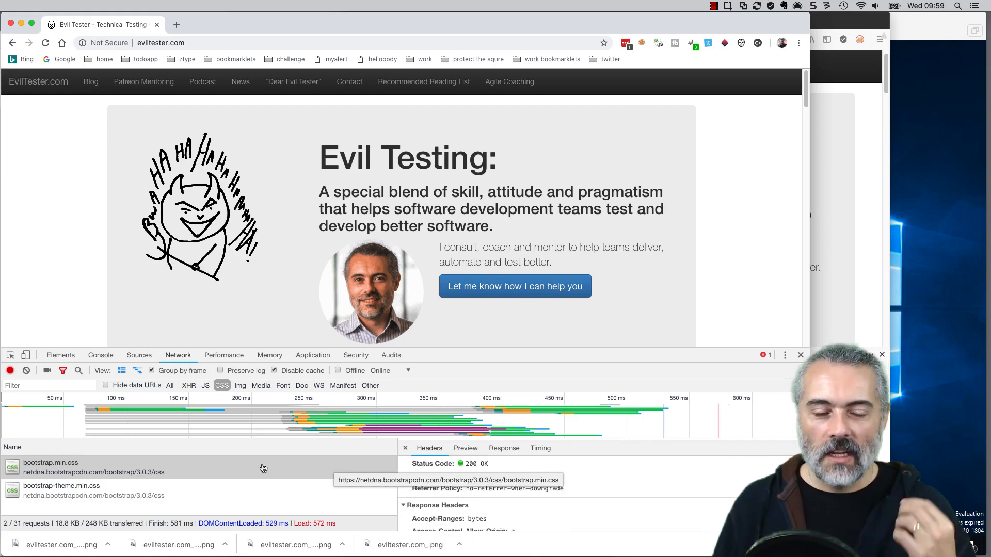
mouse_move(241, 466)
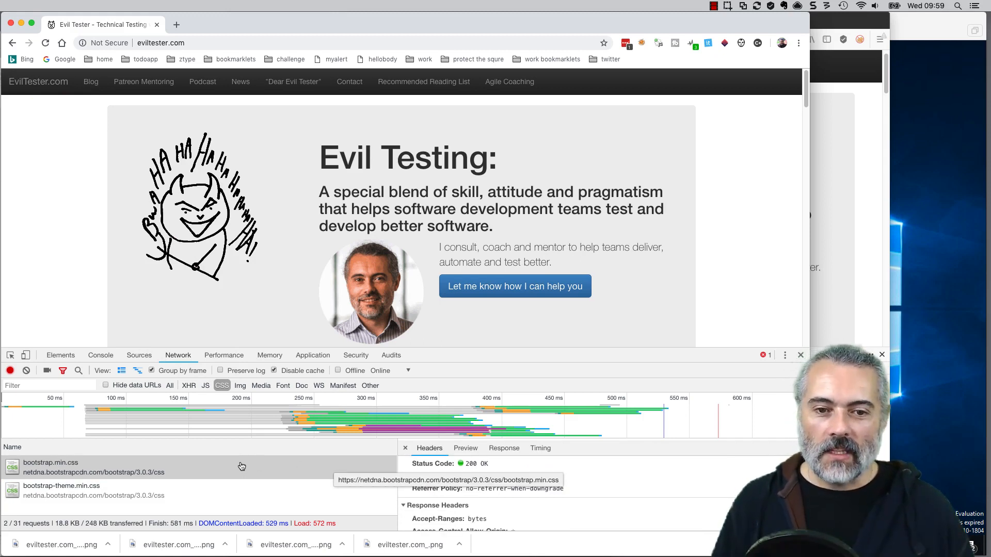
Step: Inspect the laughing logo image, then filter Network to the 17 image requests
right_click(51, 364)
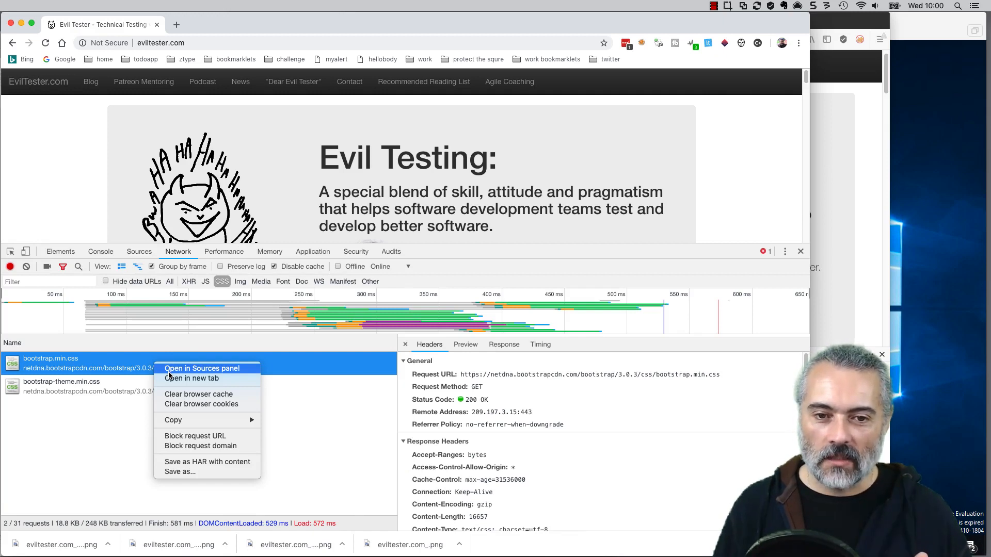
mouse_move(194, 442)
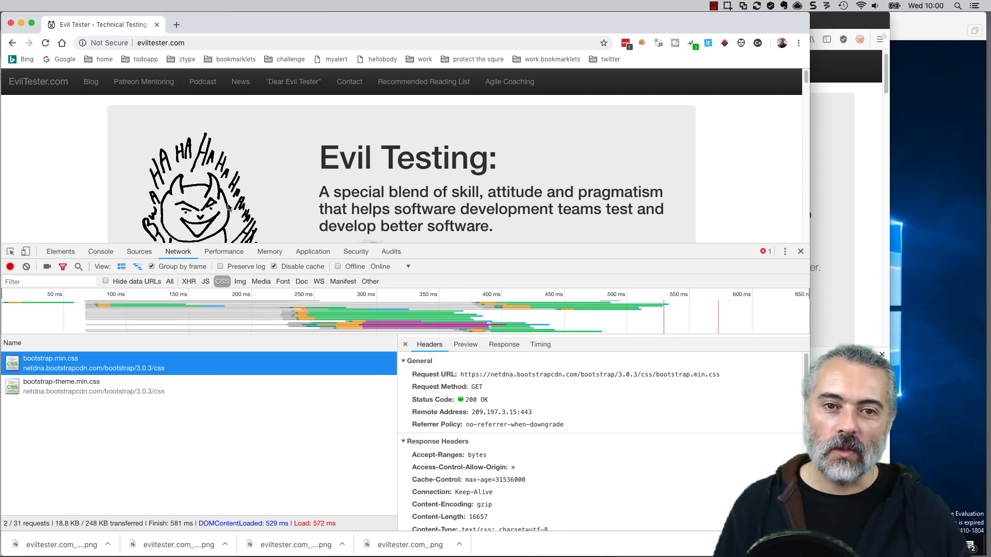
right_click(214, 208)
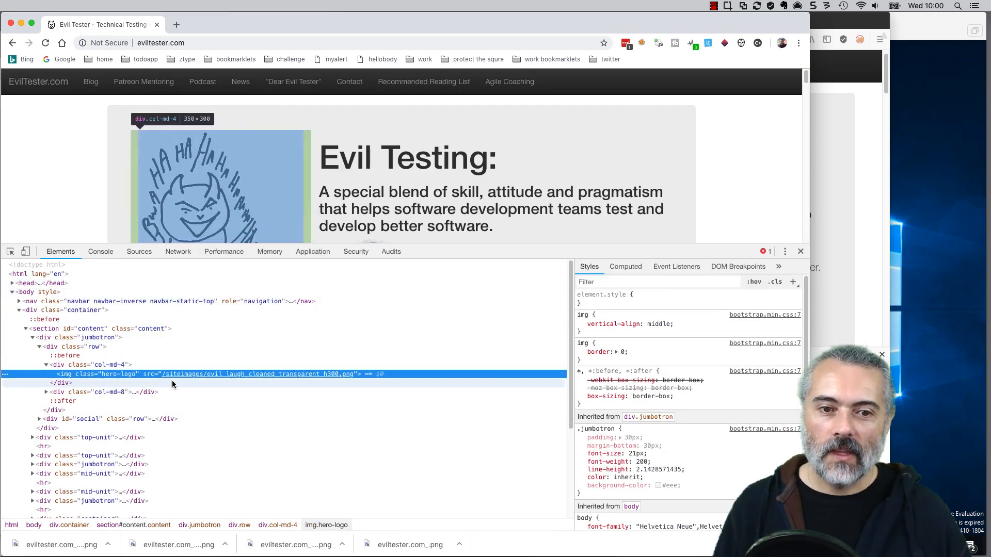
click(178, 251)
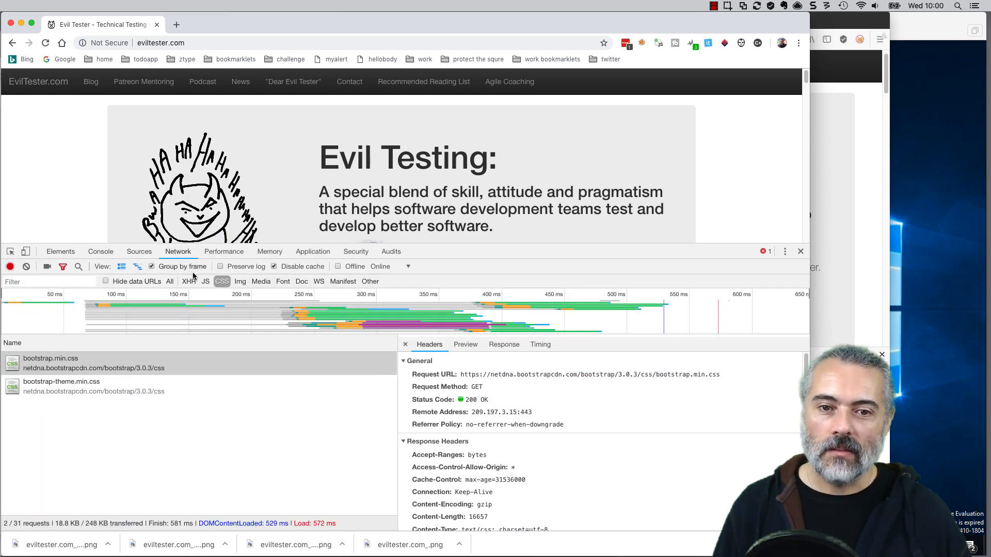
click(239, 281)
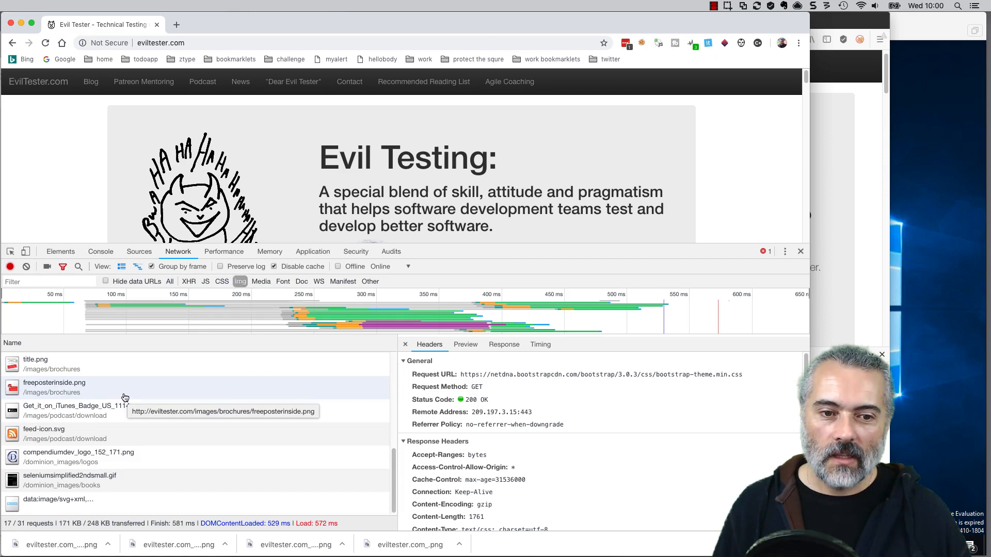
Step: Block evil_laugh_cleaned_transparent_h300.png, reload, and view the blocked request's details
right_click(78, 362)
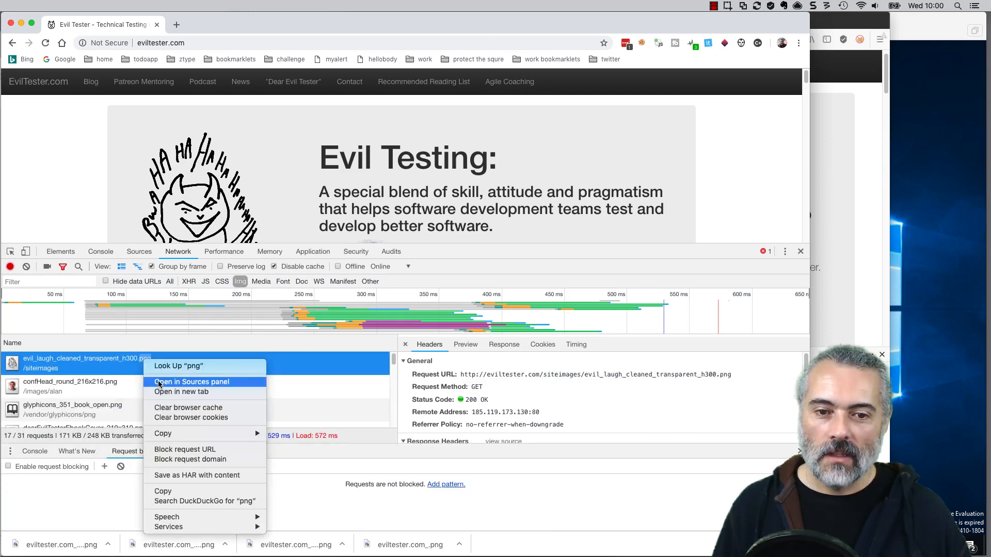
mouse_move(192, 450)
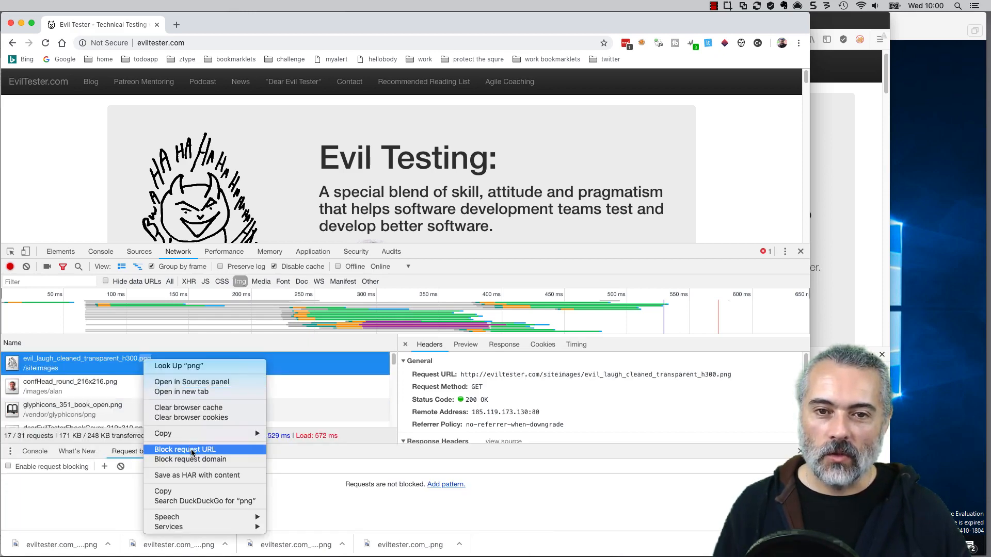
click(185, 449)
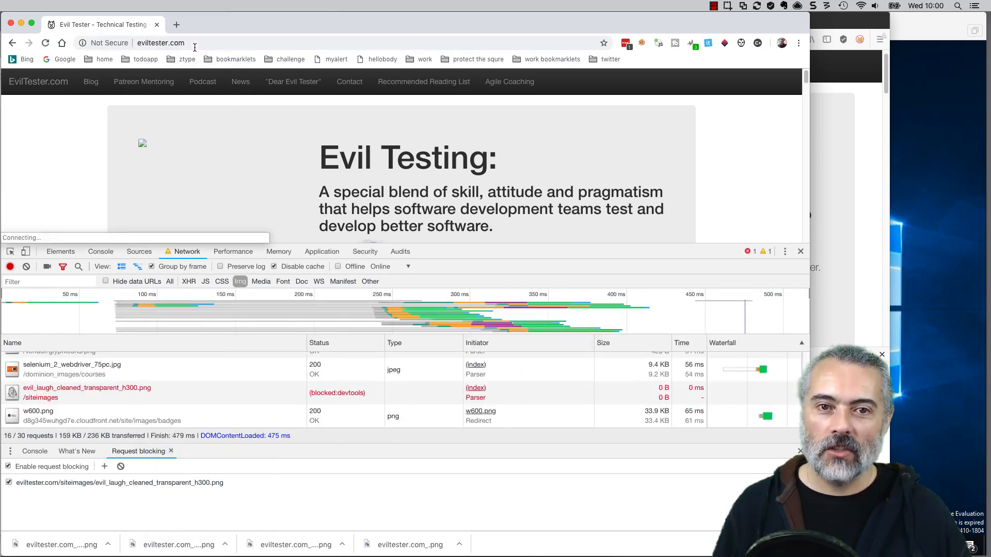
click(72, 363)
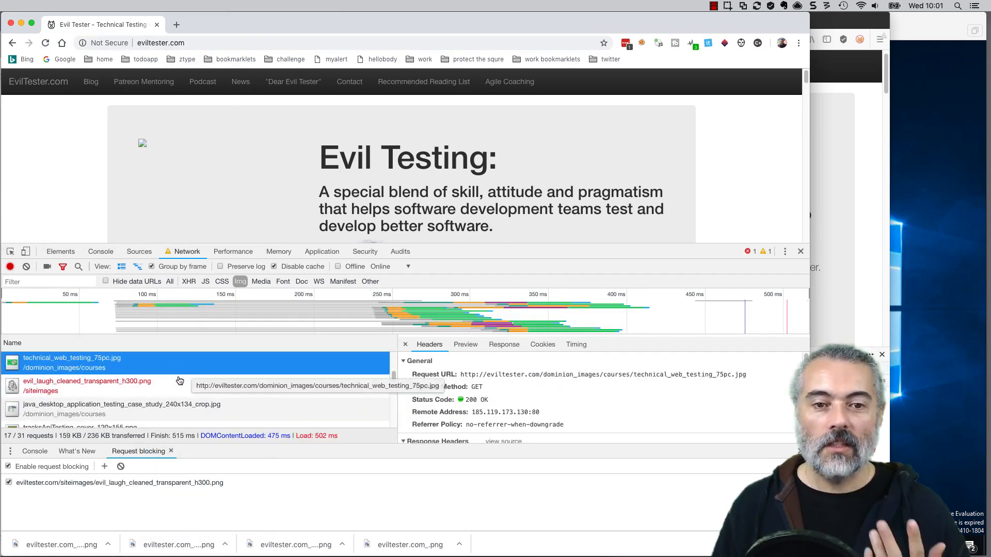
click(71, 381)
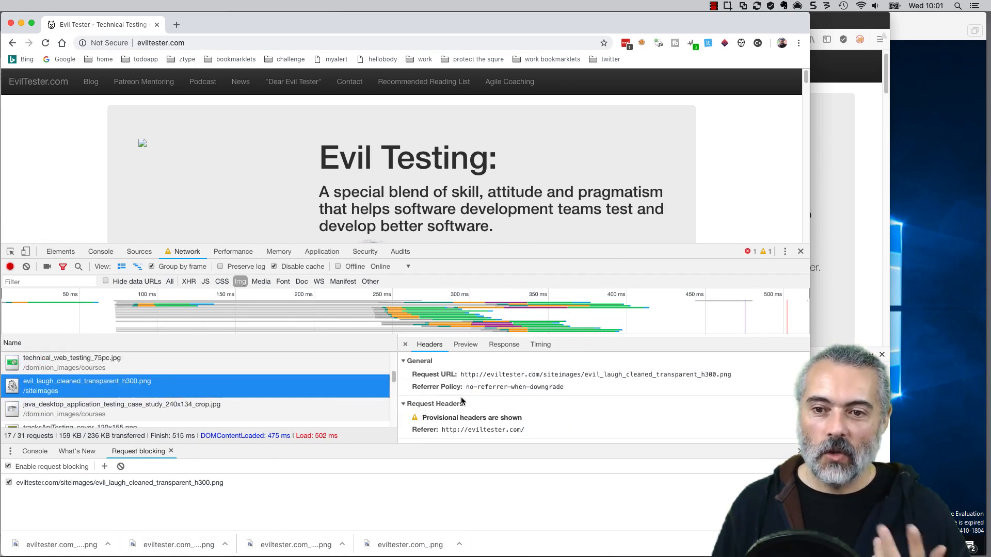
click(504, 344)
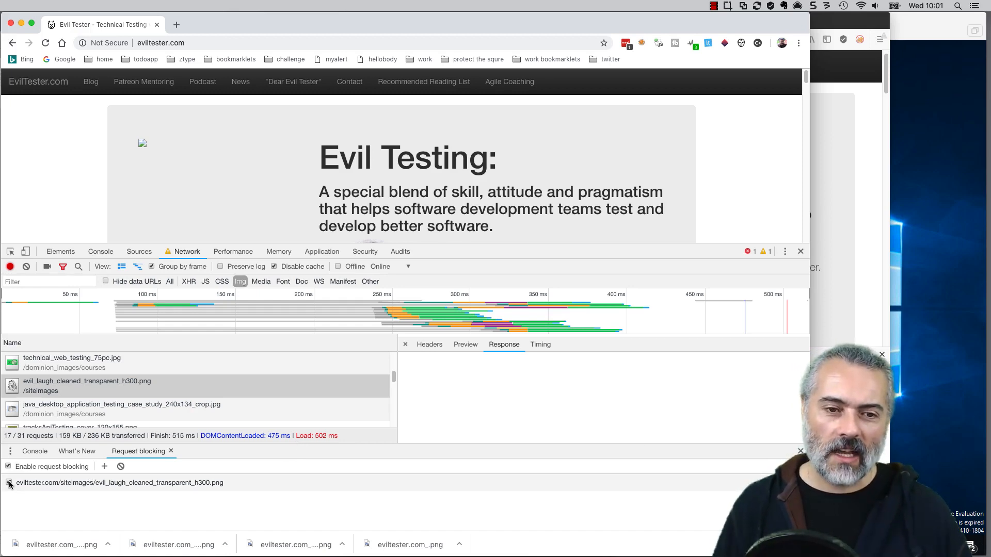
Step: Uncheck the logo URL pattern and disable request blocking
click(7, 483)
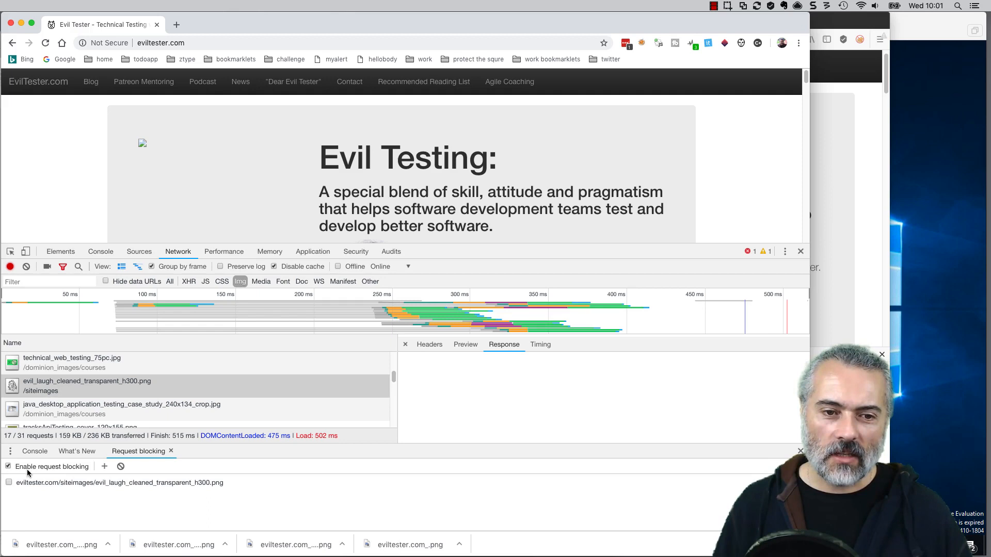
click(7, 467)
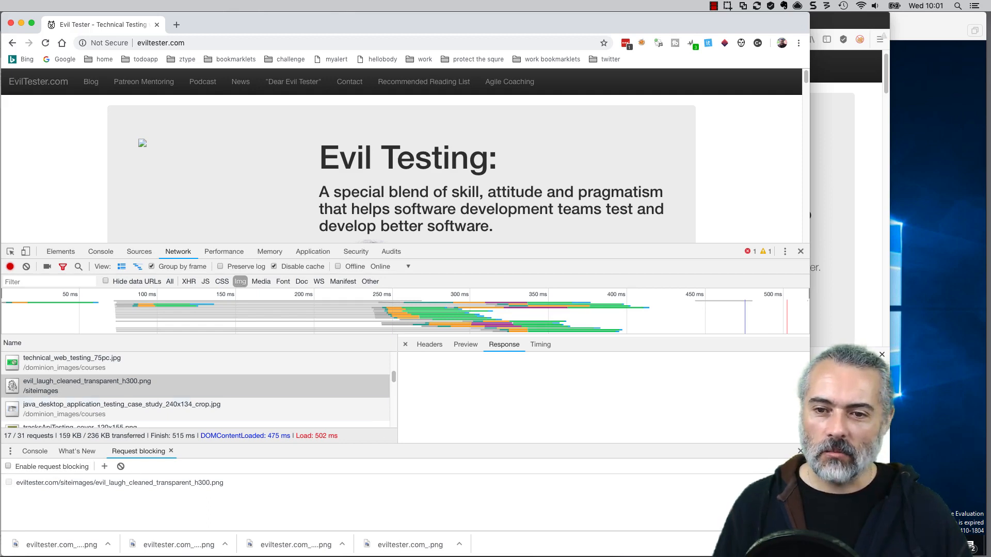
right_click(87, 385)
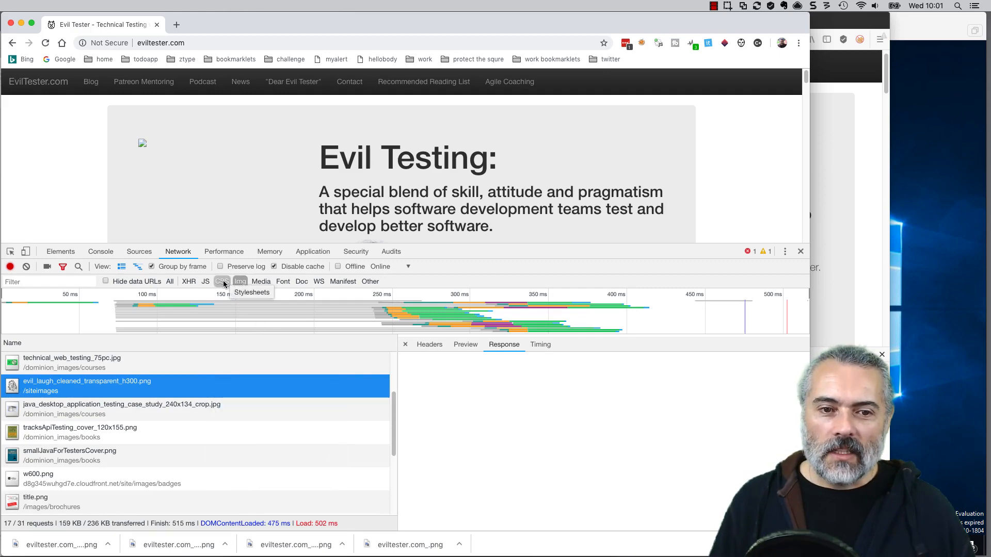
Step: Filter the Network list back to the 2 stylesheet requests
click(222, 281)
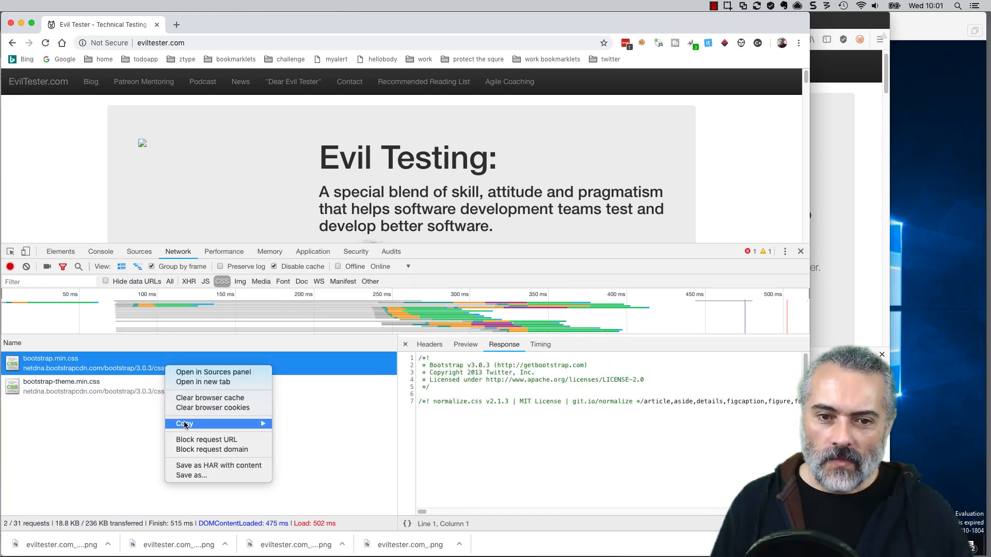
mouse_move(184, 424)
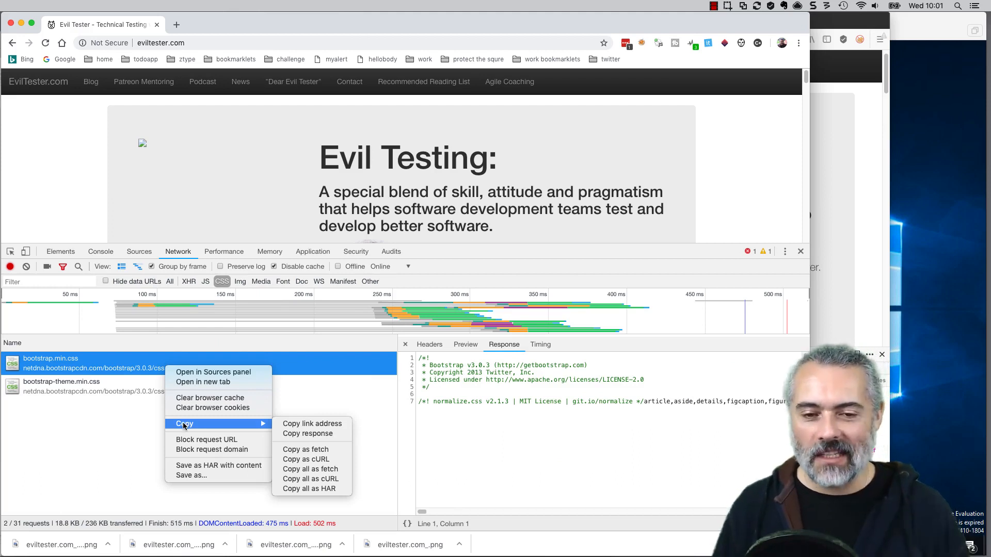
mouse_move(306, 459)
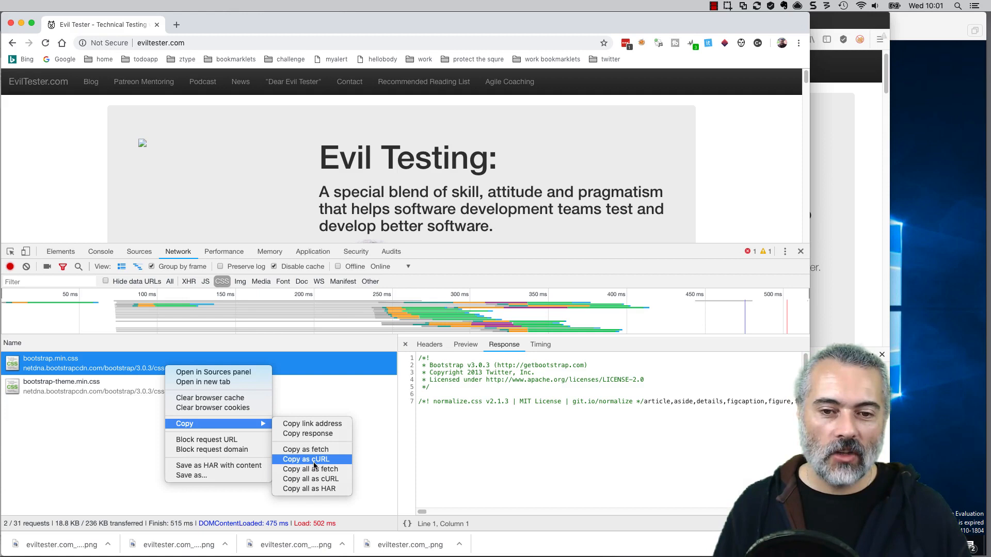
mouse_move(309, 449)
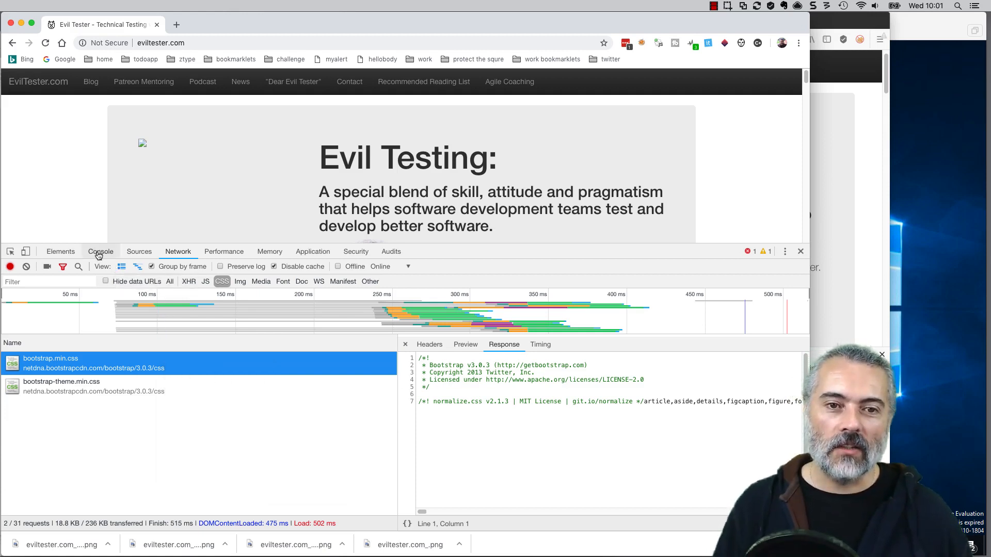
Step: Replay bootstrap.min.css as a POST fetch in Console, then return to Network
click(100, 251)
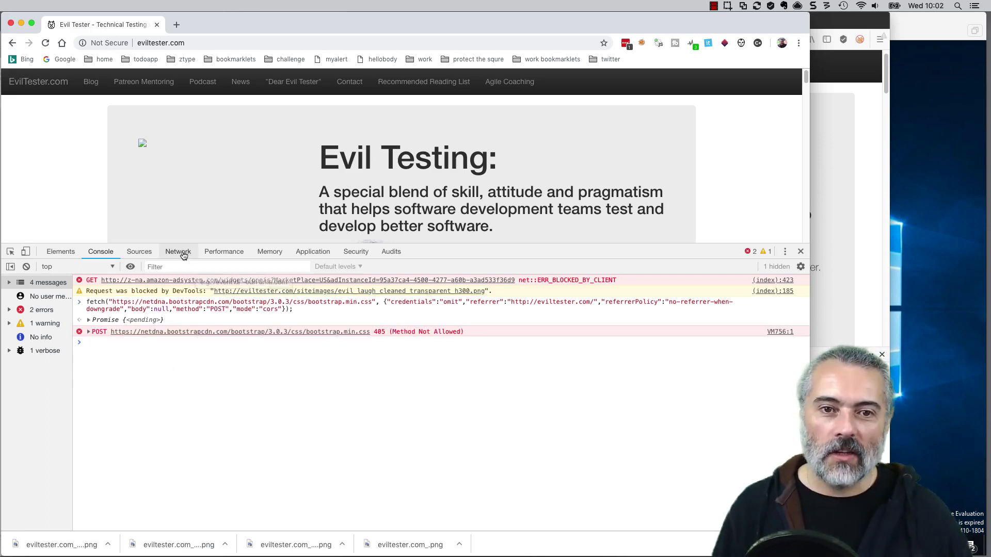
click(178, 251)
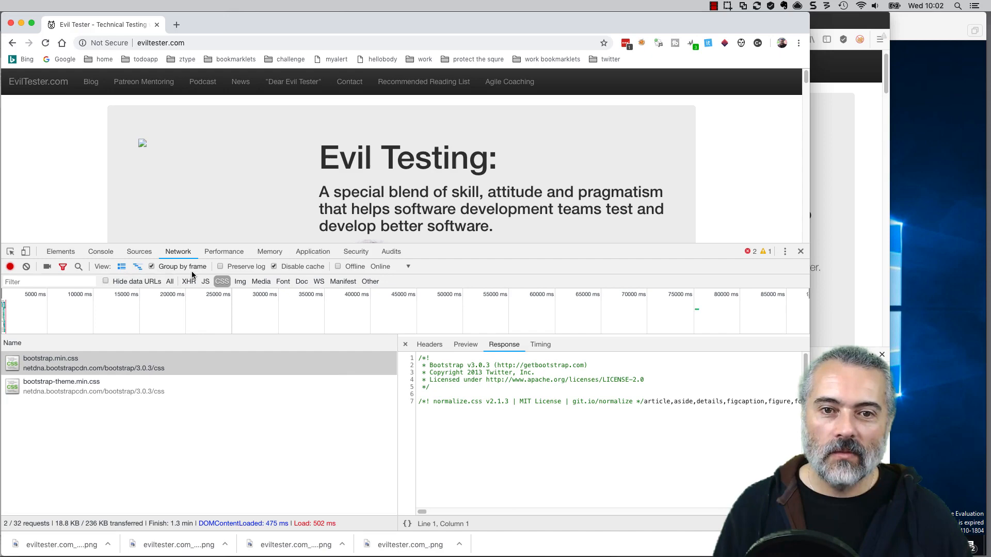
Step: Show all request types and open the POST request's headers showing 405
click(170, 281)
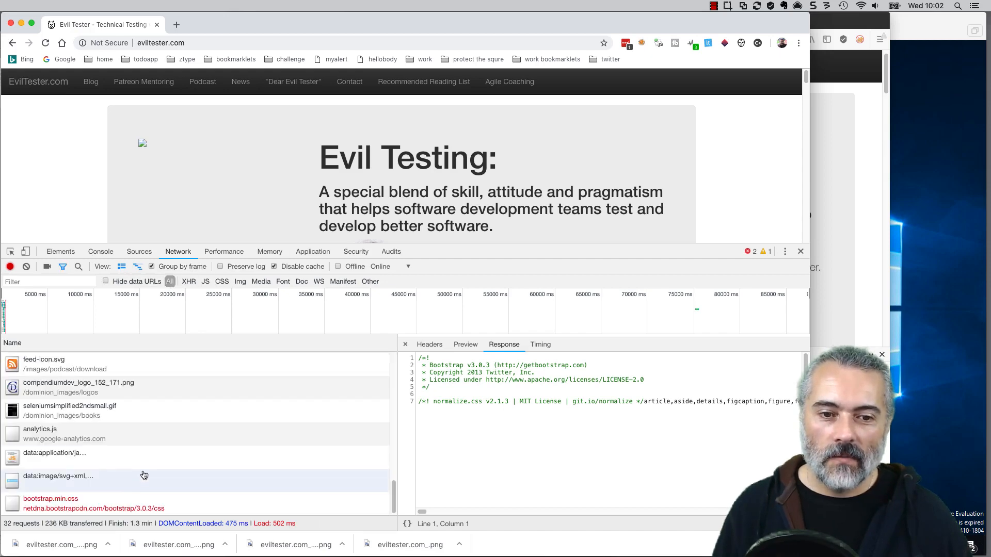
click(430, 344)
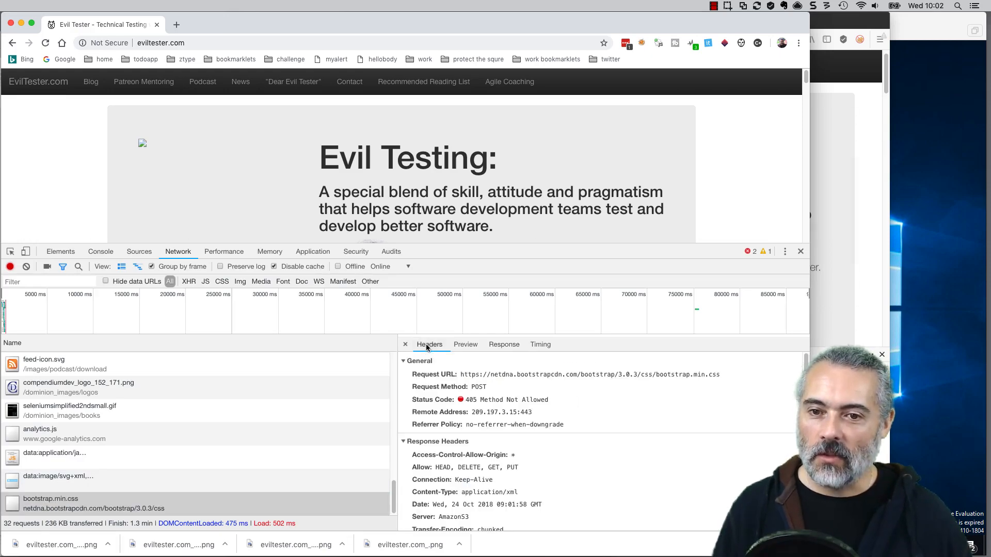
mouse_move(471, 402)
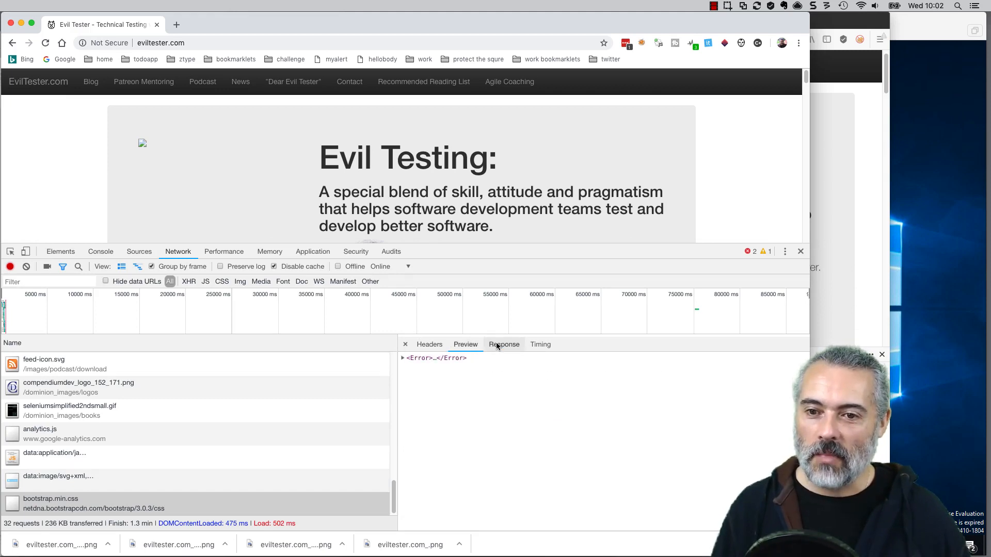
click(429, 345)
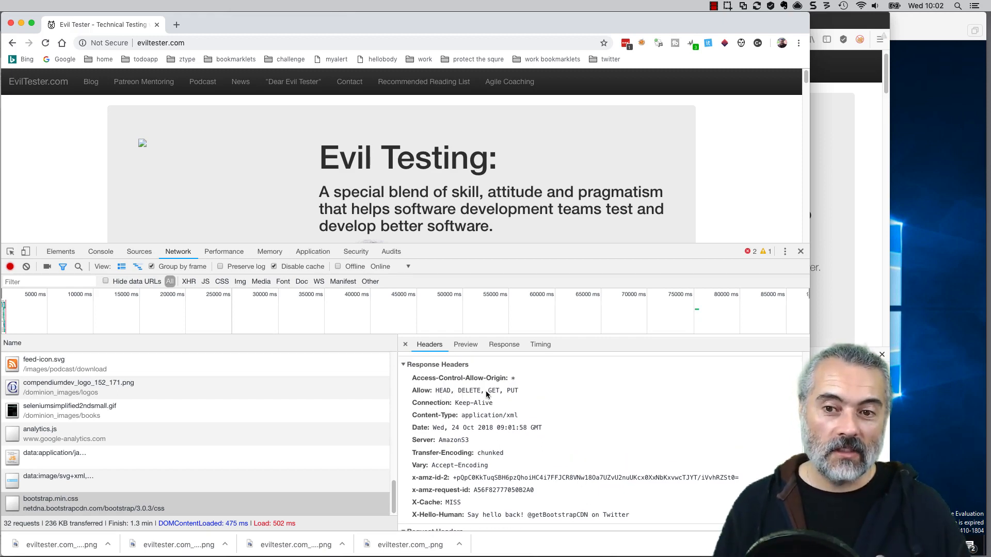
mouse_move(302, 511)
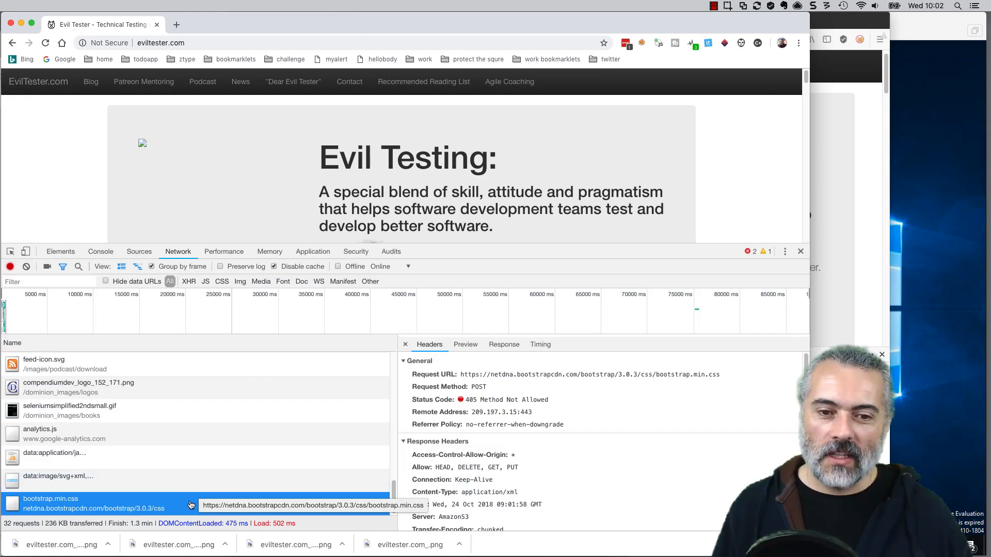
Step: Copy the POST bootstrap.min.css request as cURL and run it in Terminal
right_click(77, 504)
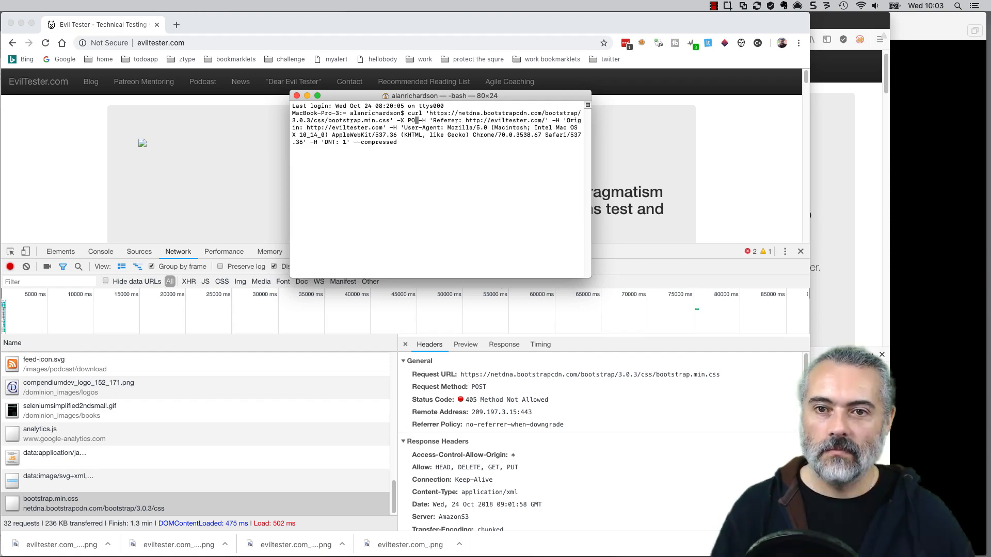
key(Return)
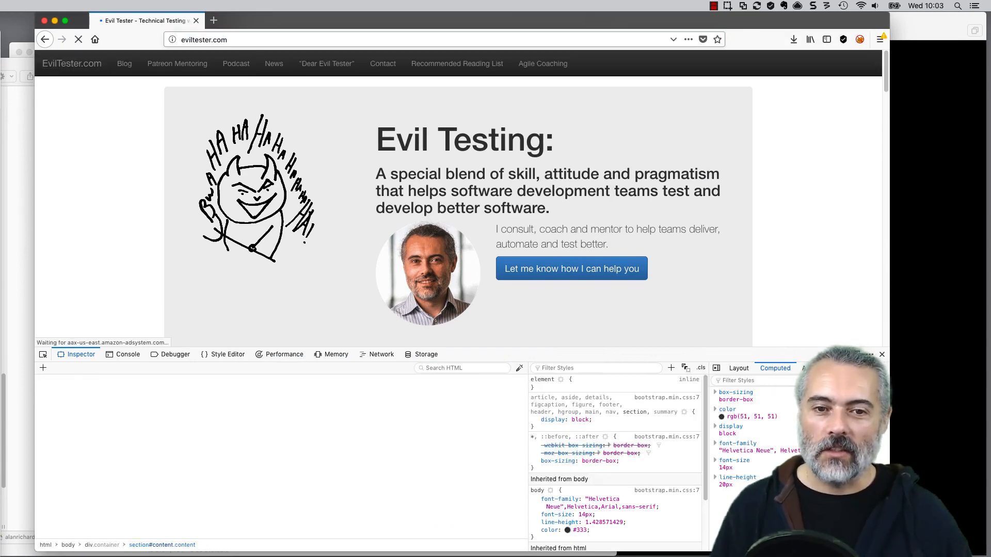
Step: In Firefox Network, open bootstrap.min.css details and show its Copy and Resend actions
click(381, 354)
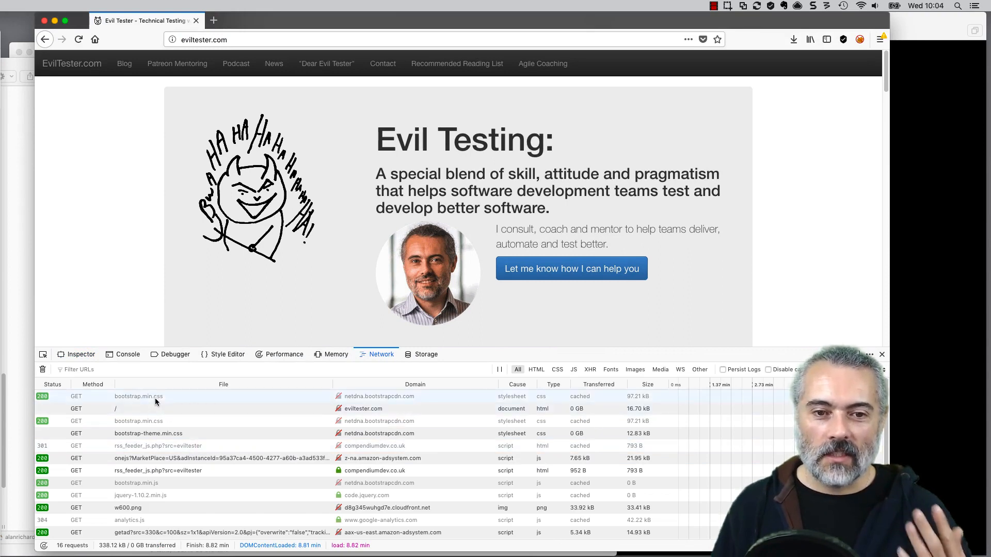
click(139, 397)
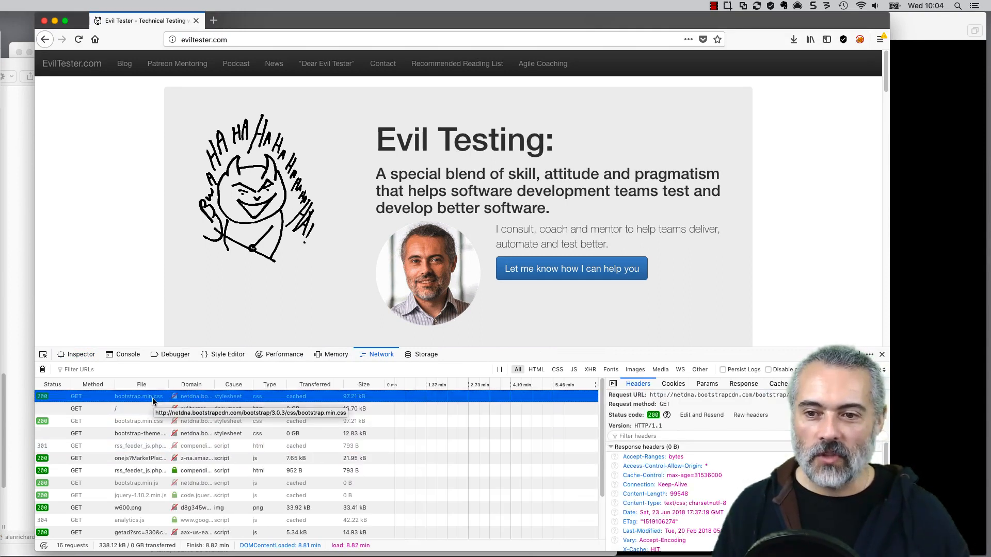
right_click(152, 396)
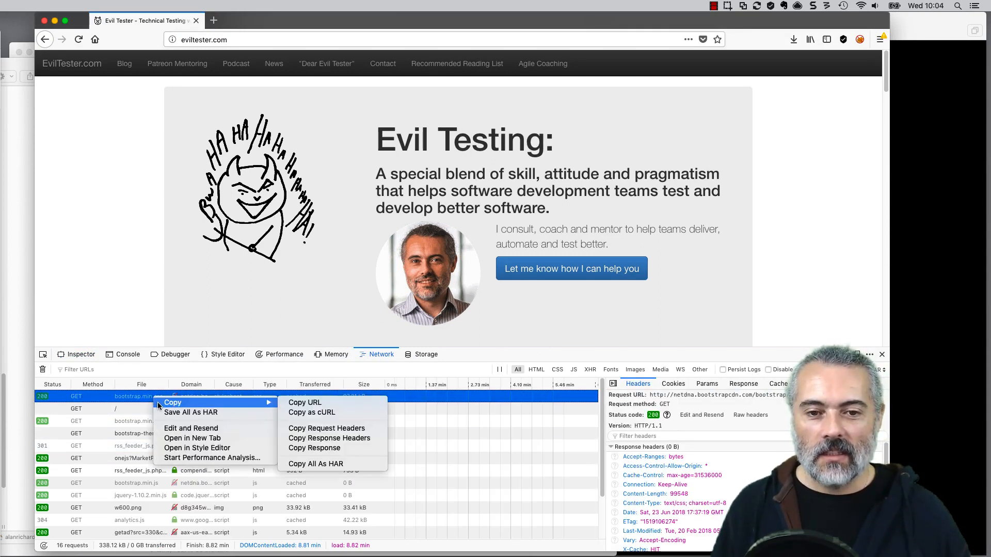
mouse_move(296, 415)
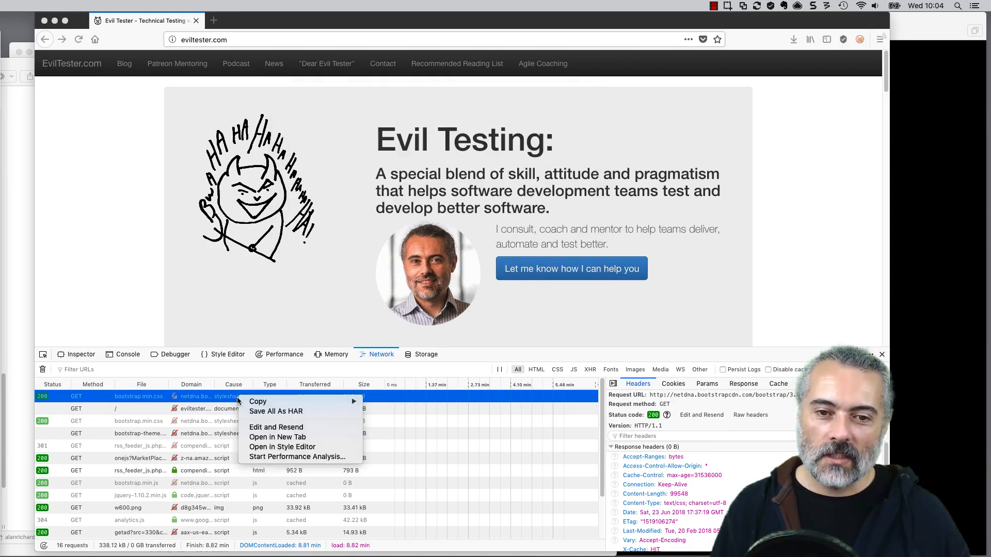
mouse_move(266, 429)
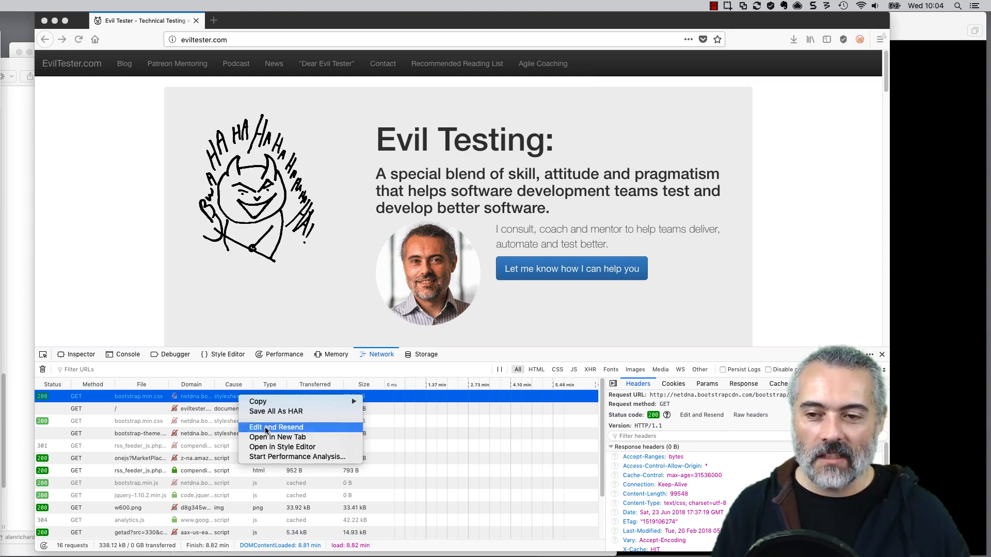
Step: Resend bootstrap.min.css as a POST and view the 405 response headers
click(276, 427)
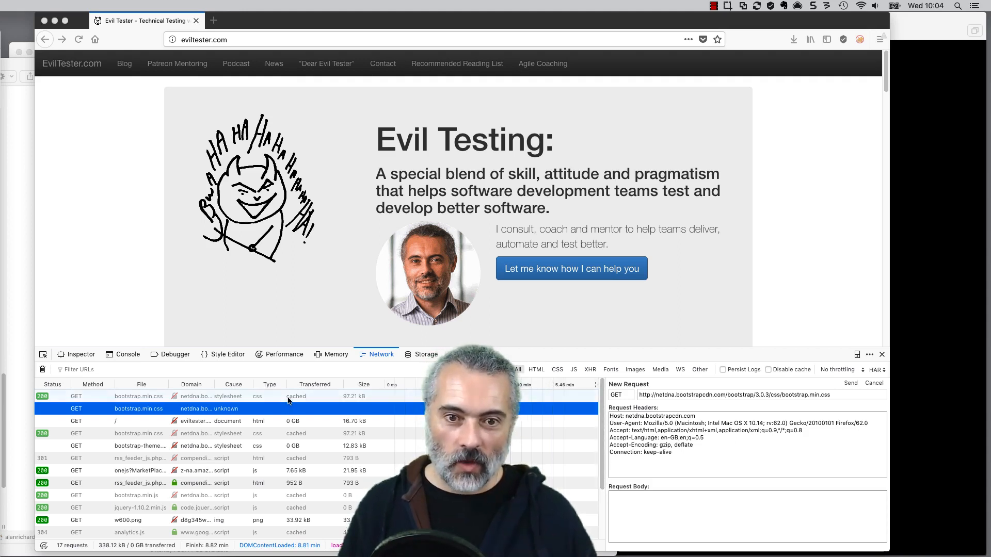
click(621, 395)
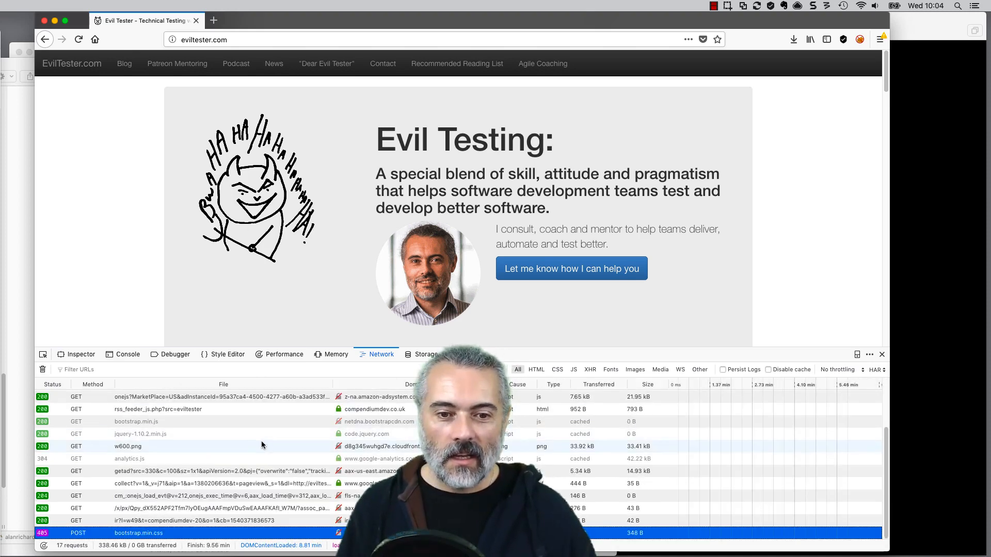
click(143, 534)
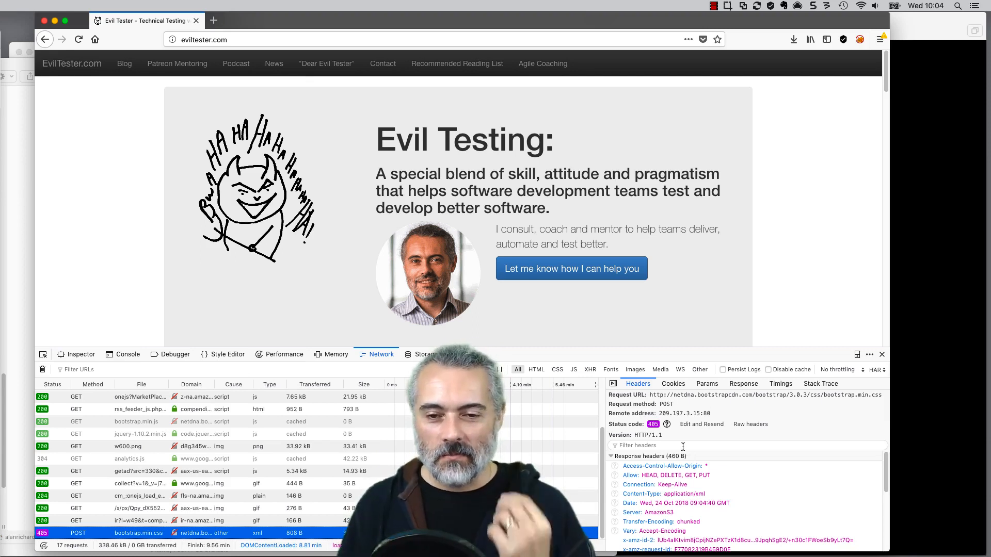
mouse_move(493, 280)
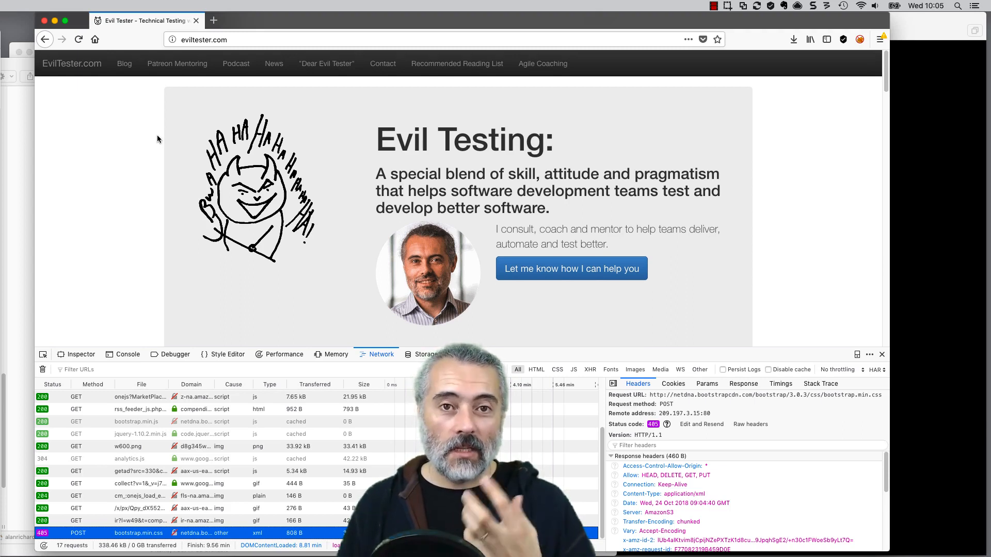
mouse_move(93, 4)
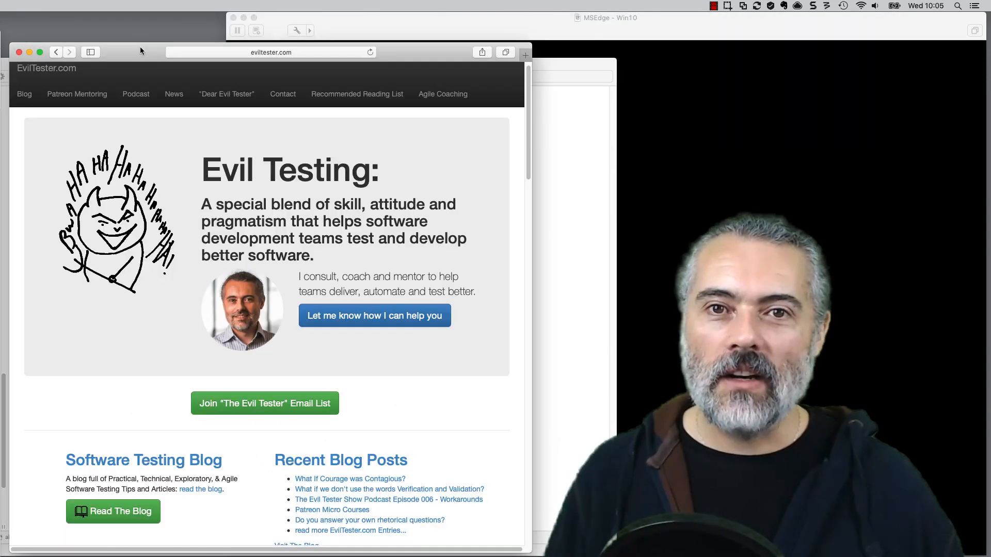
Step: Open Safari Web Inspector's Network tab and bring up the eviltester.com request's context menu
drag(142, 51, 148, 27)
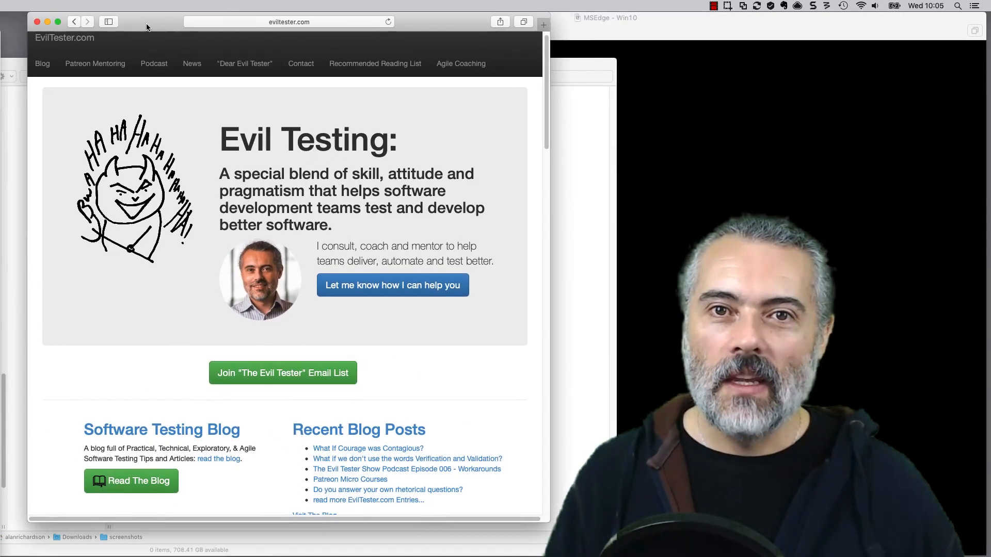
right_click(424, 357)
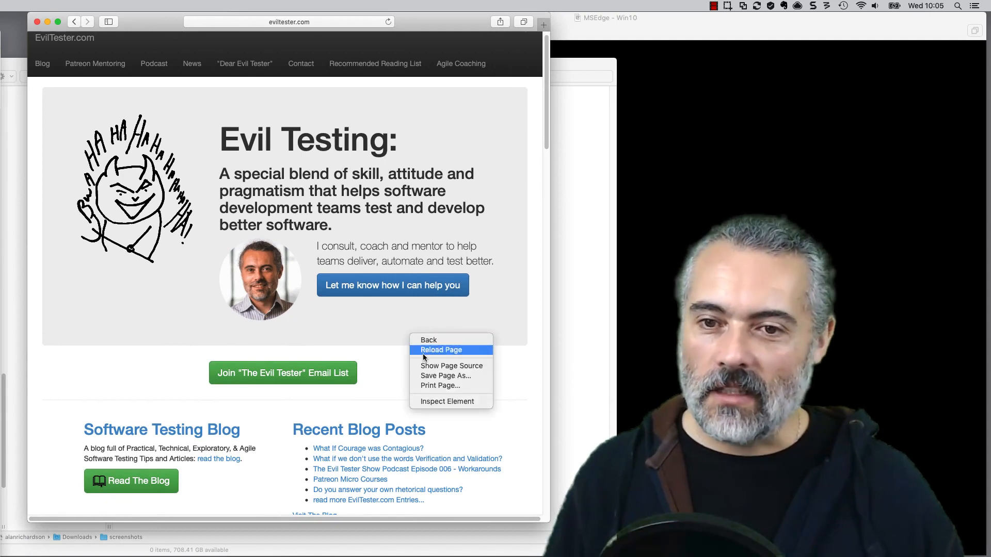
click(447, 402)
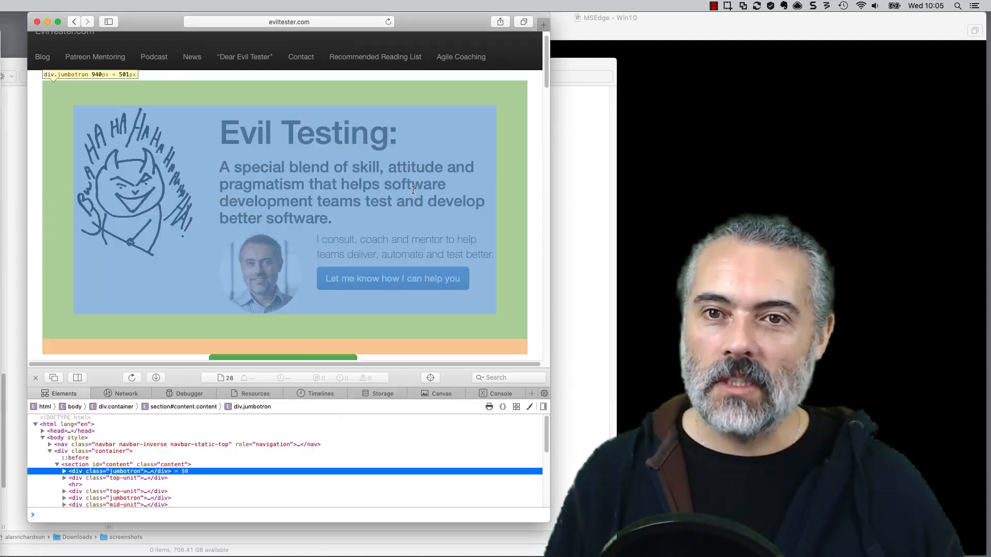
click(126, 393)
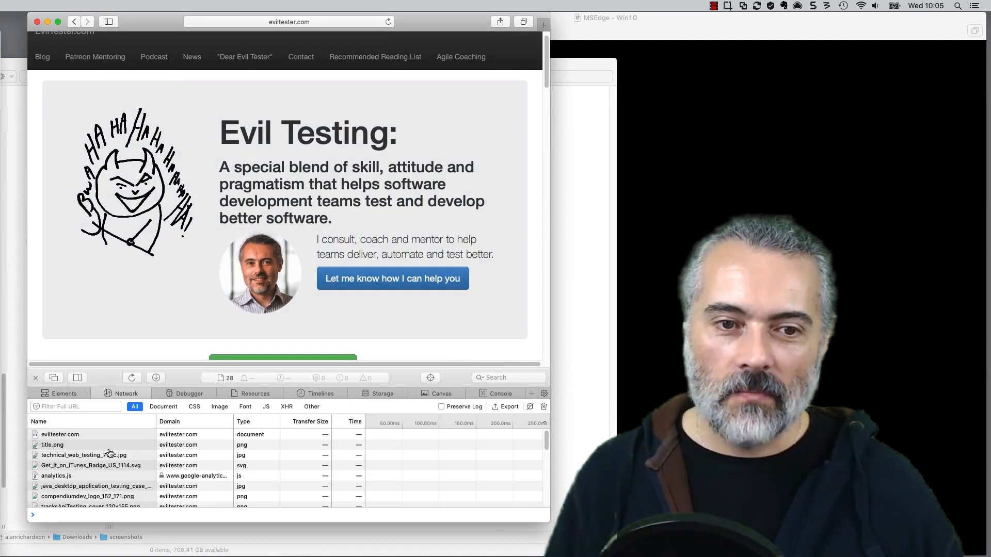
right_click(60, 434)
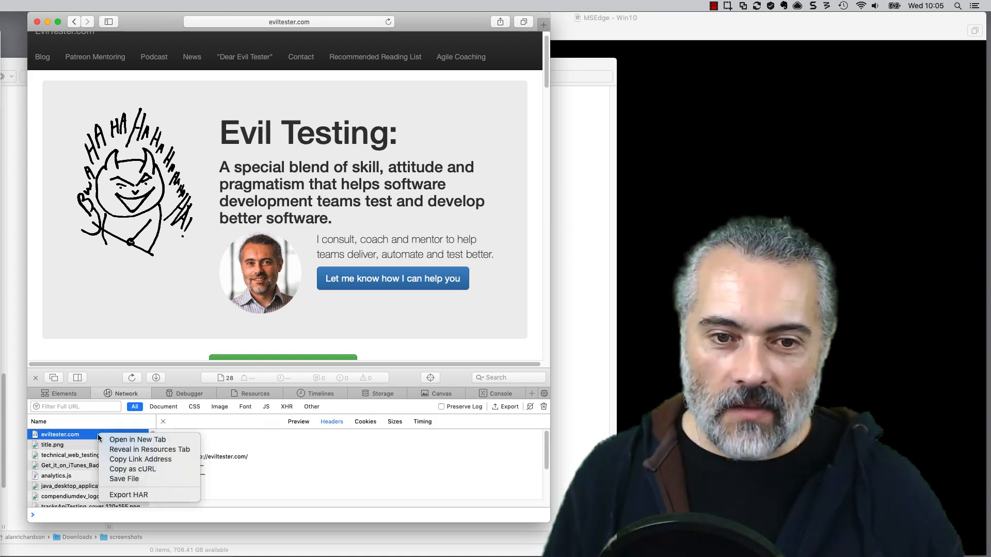
mouse_move(150, 459)
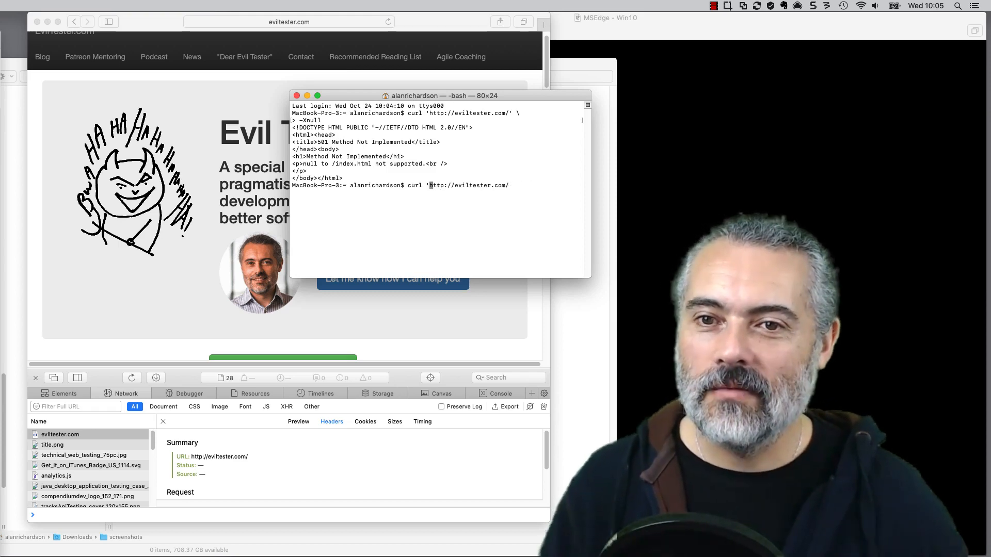
Step: Run the copied eviltester.com cURL in Terminal (501), then check another request's menu for resend
key(Enter)
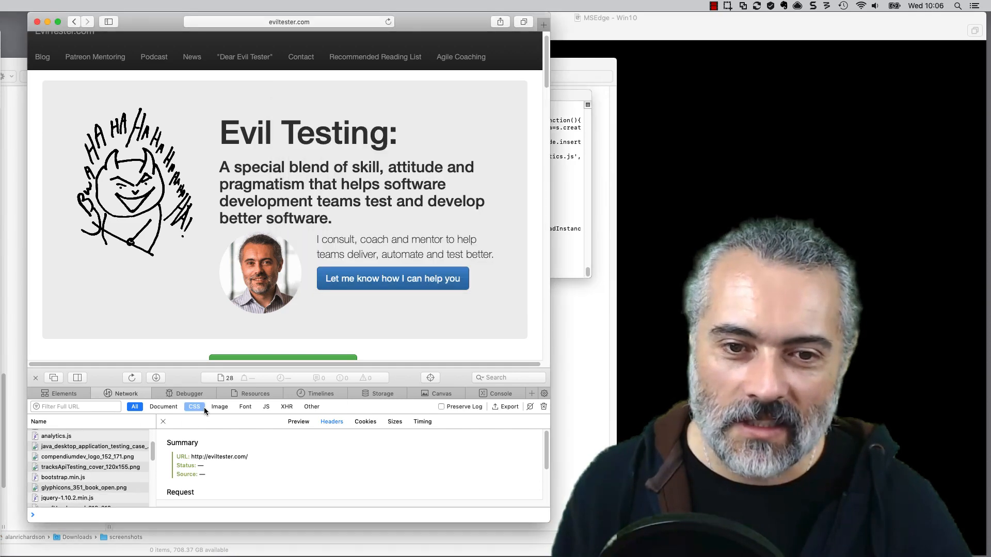
right_click(47, 434)
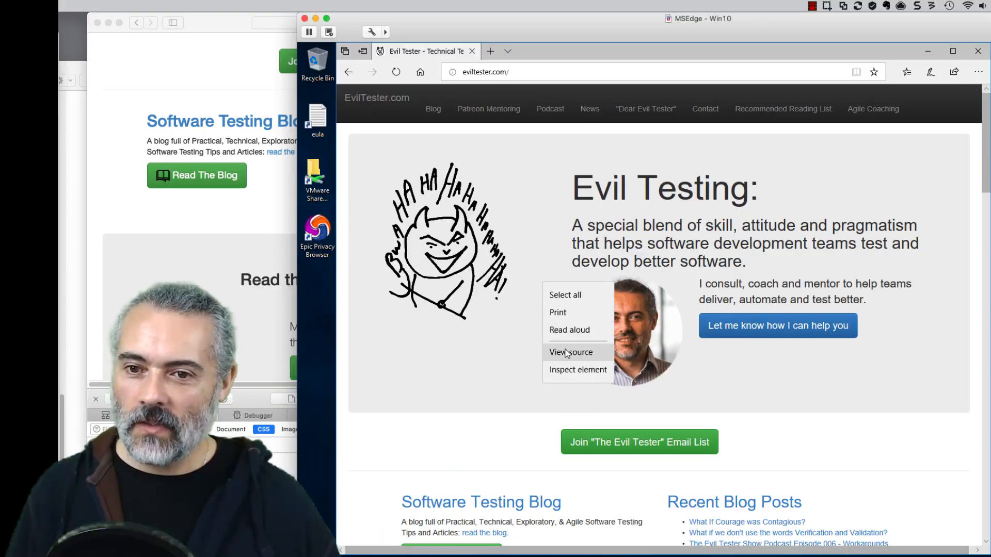
Step: Open Edge DevTools' Network panel and bring up bootstrap.min.css's copy actions
click(578, 369)
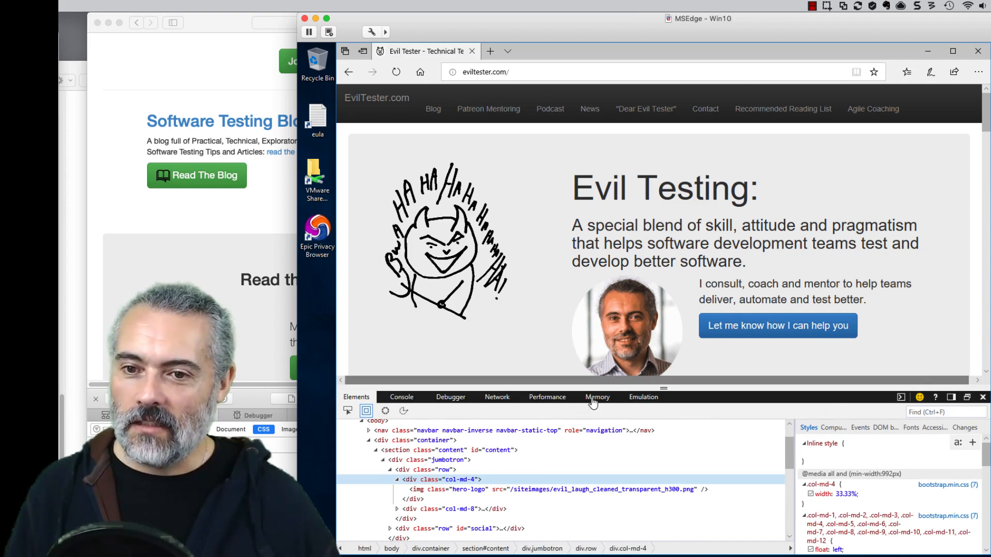
click(496, 396)
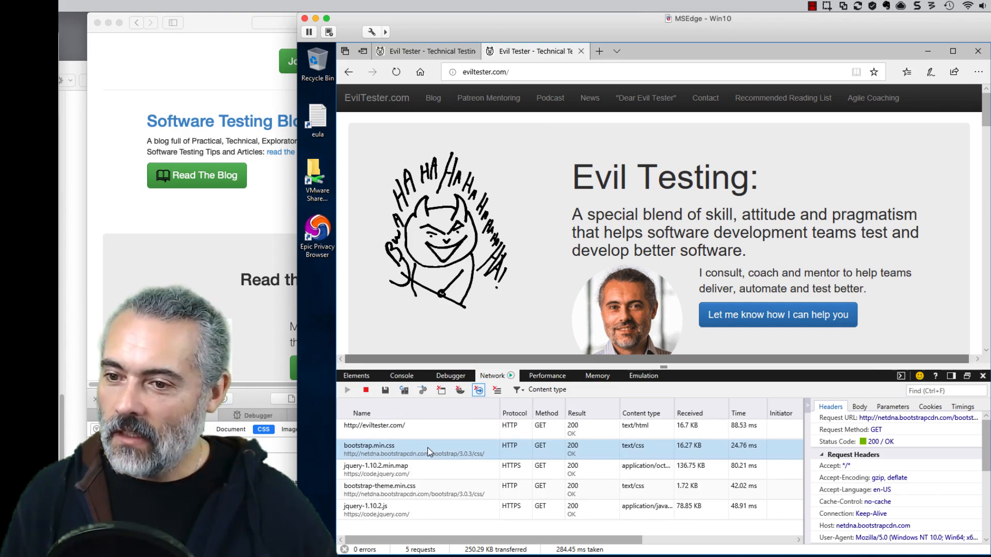
right_click(429, 449)
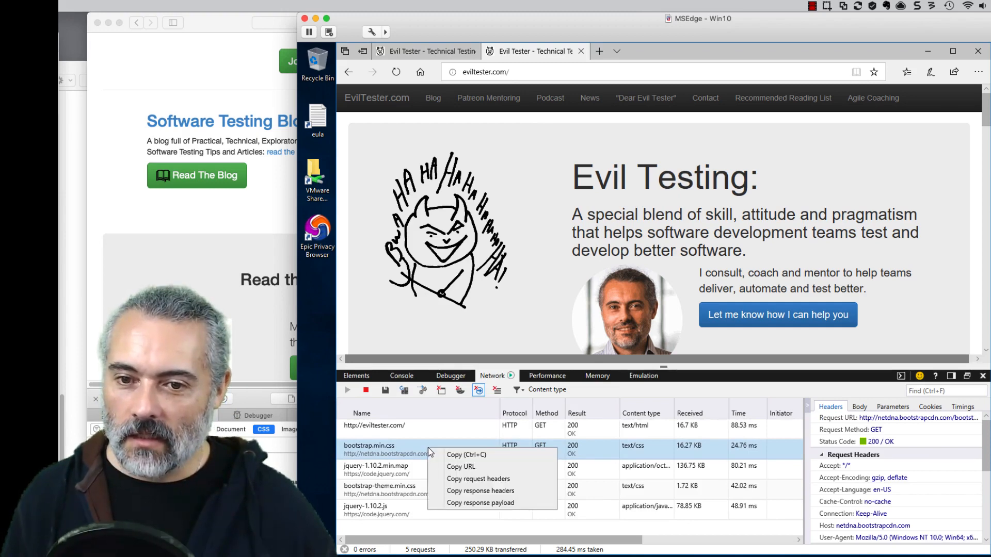
mouse_move(461, 467)
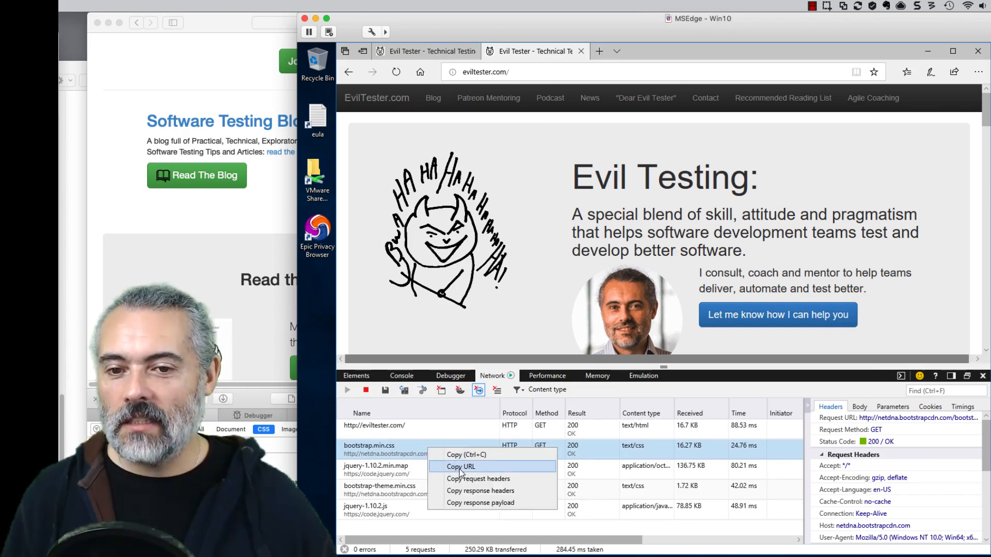
mouse_move(478, 479)
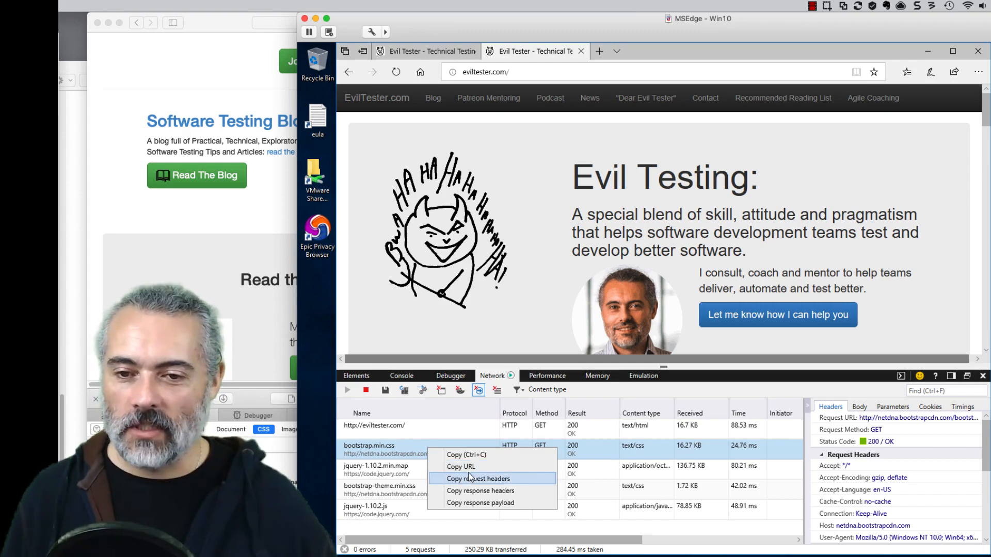
mouse_move(472, 480)
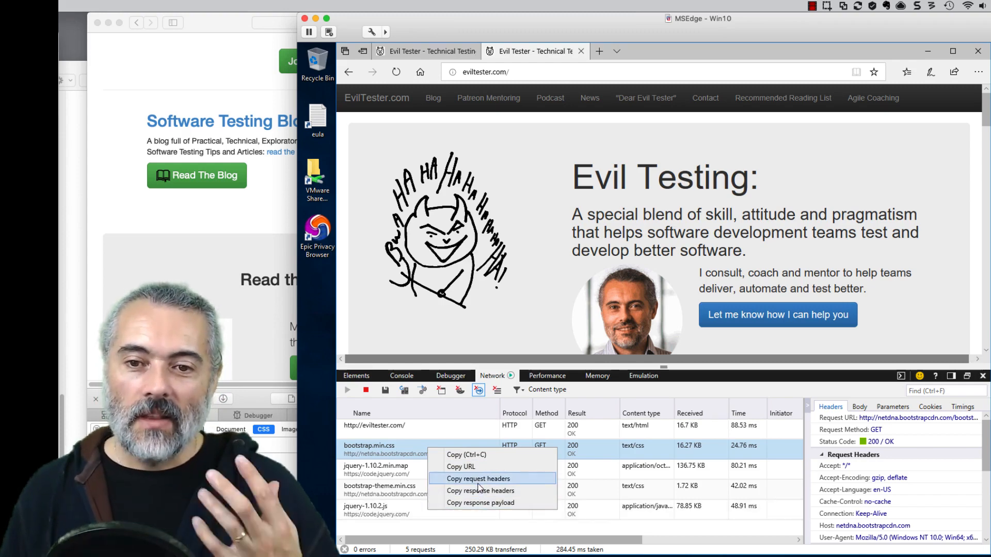
mouse_move(472, 479)
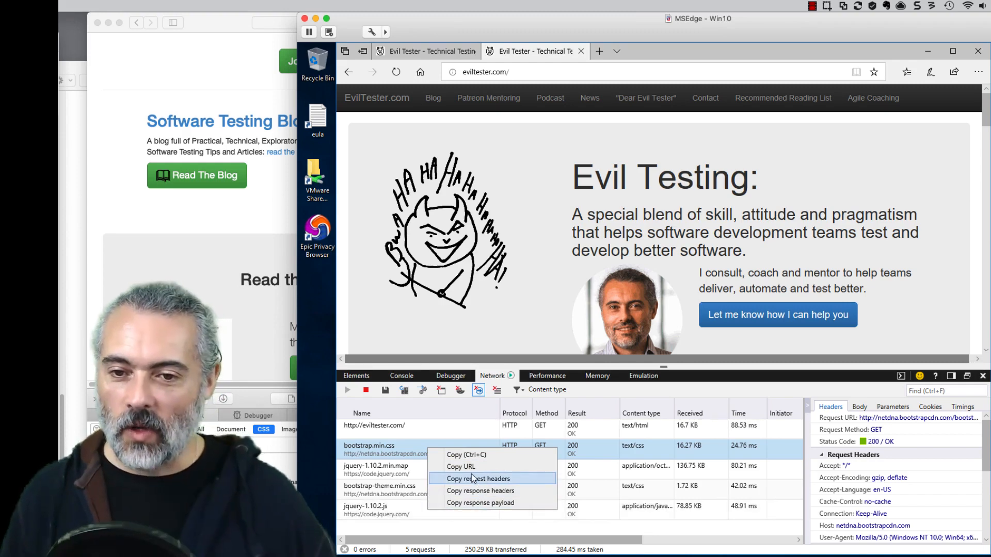
mouse_move(461, 466)
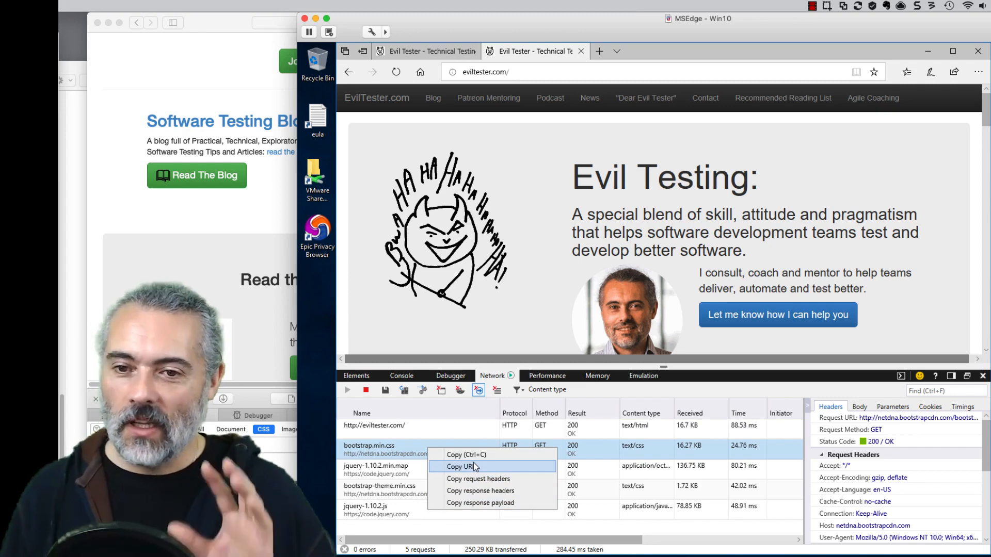